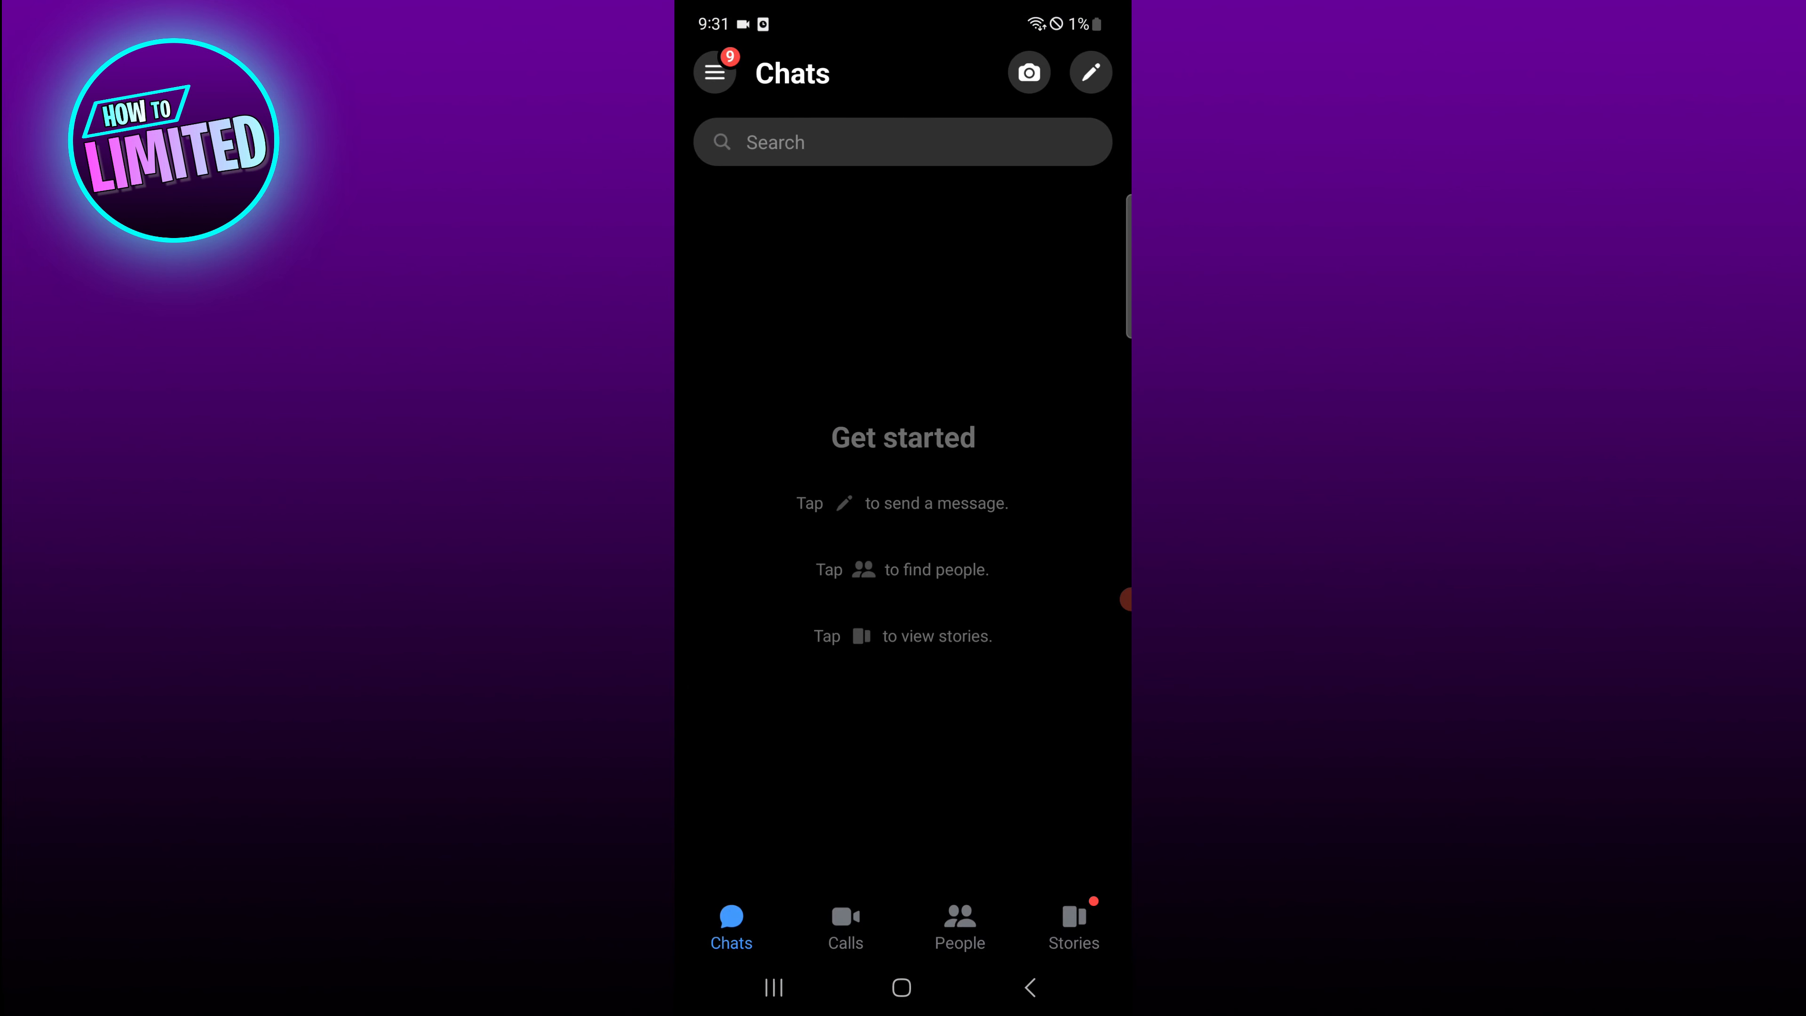
Reach the Messenger account settings page via the side menu's gear icon
{"action": "left_click", "coordinate": [713, 72]}
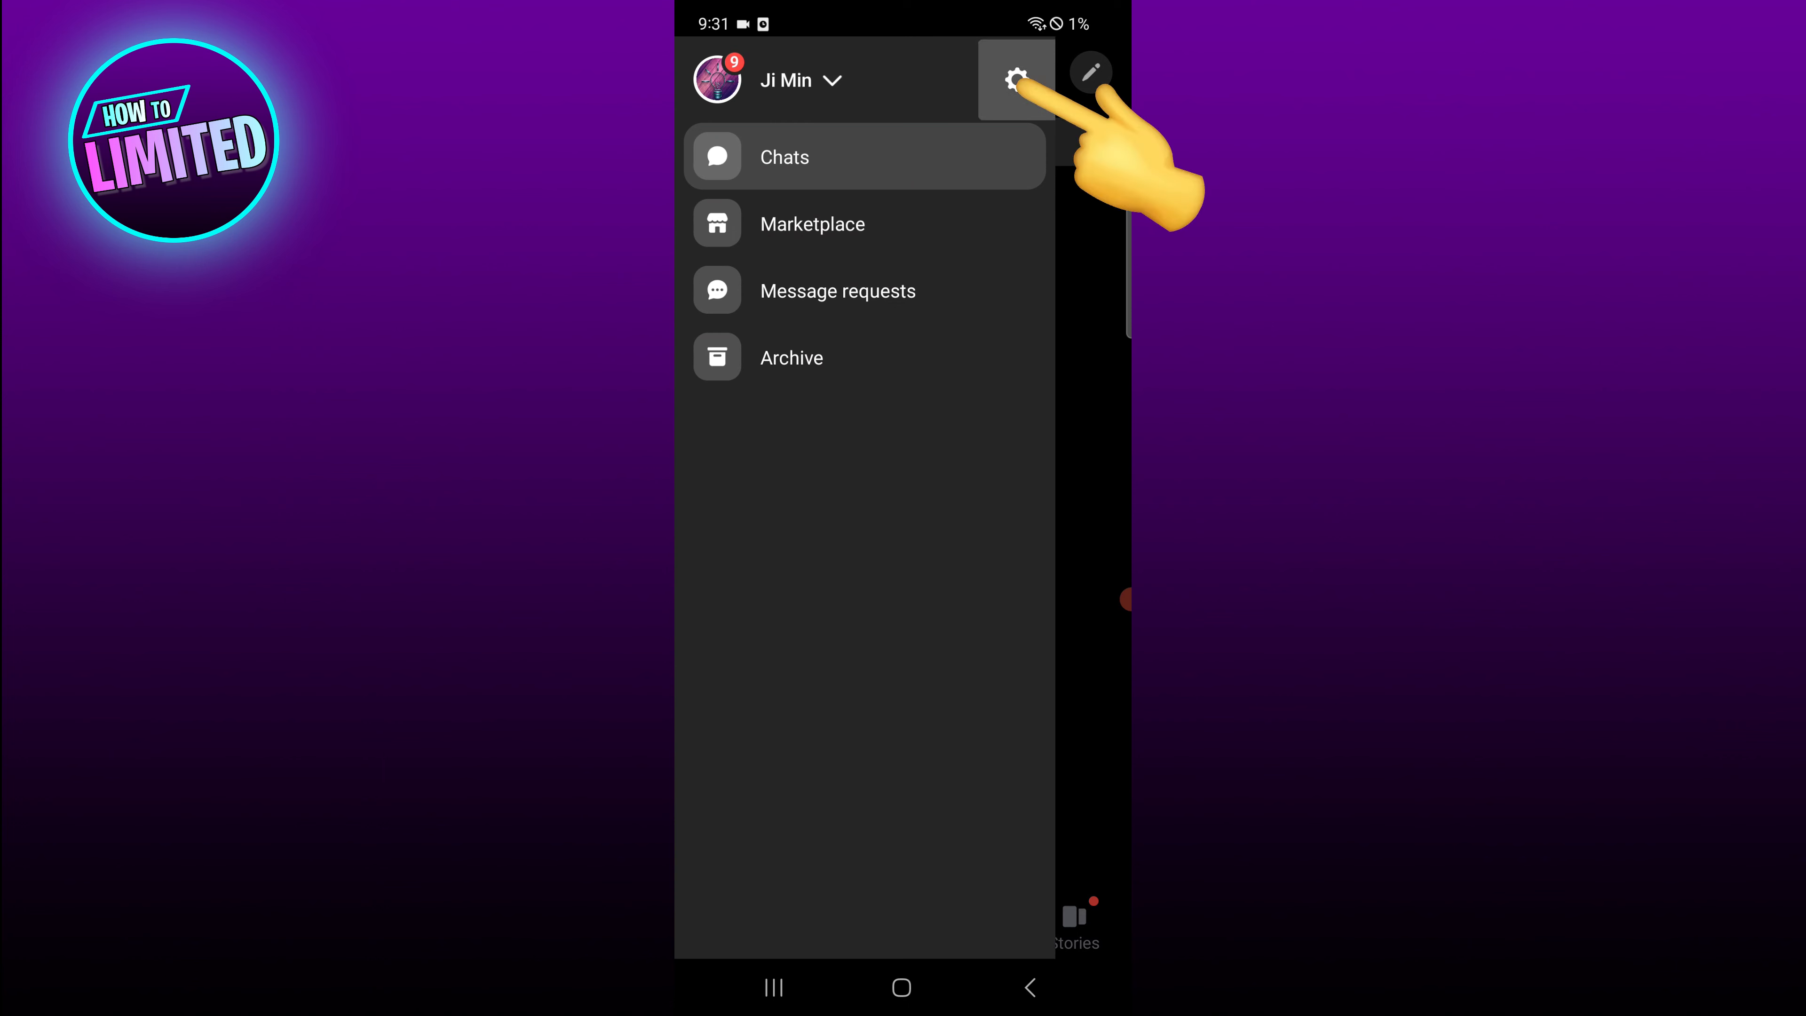
{"action": "left_click", "coordinate": [1015, 79]}
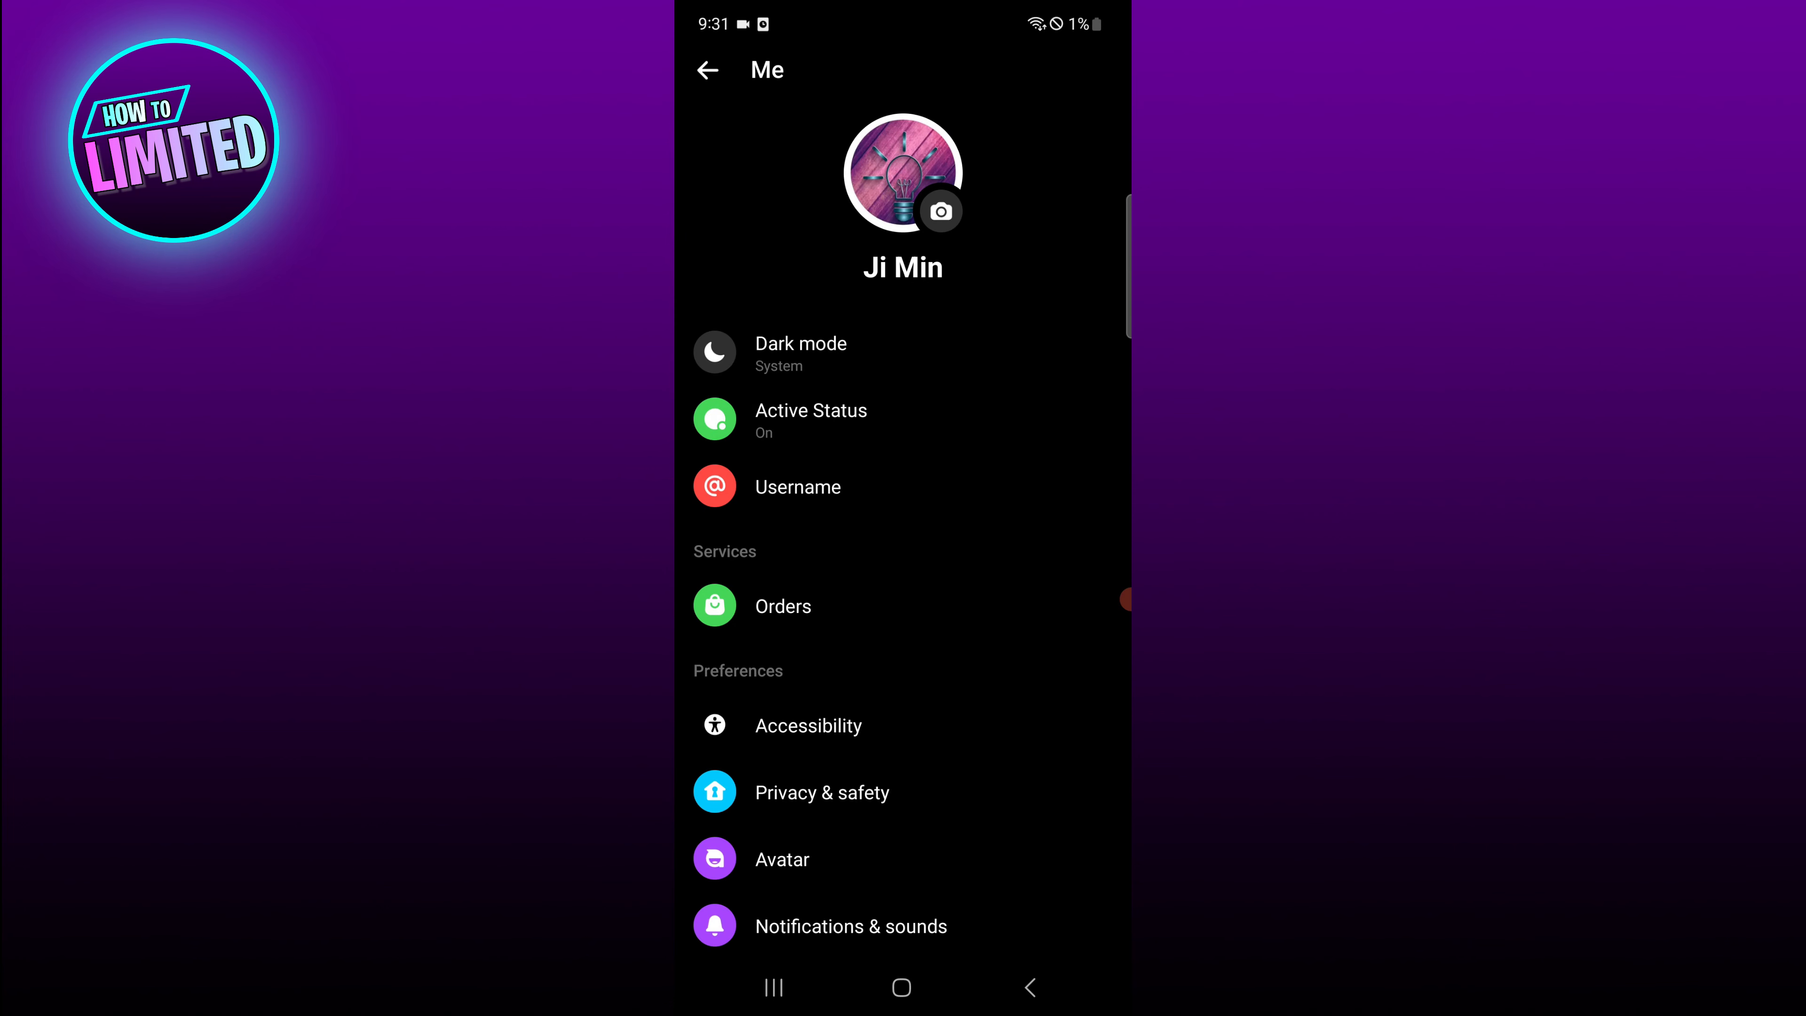
Go into the Notifications & sounds settings from the settings list
{"action": "scroll", "scroll_direction": "down", "scroll_amount": 3}
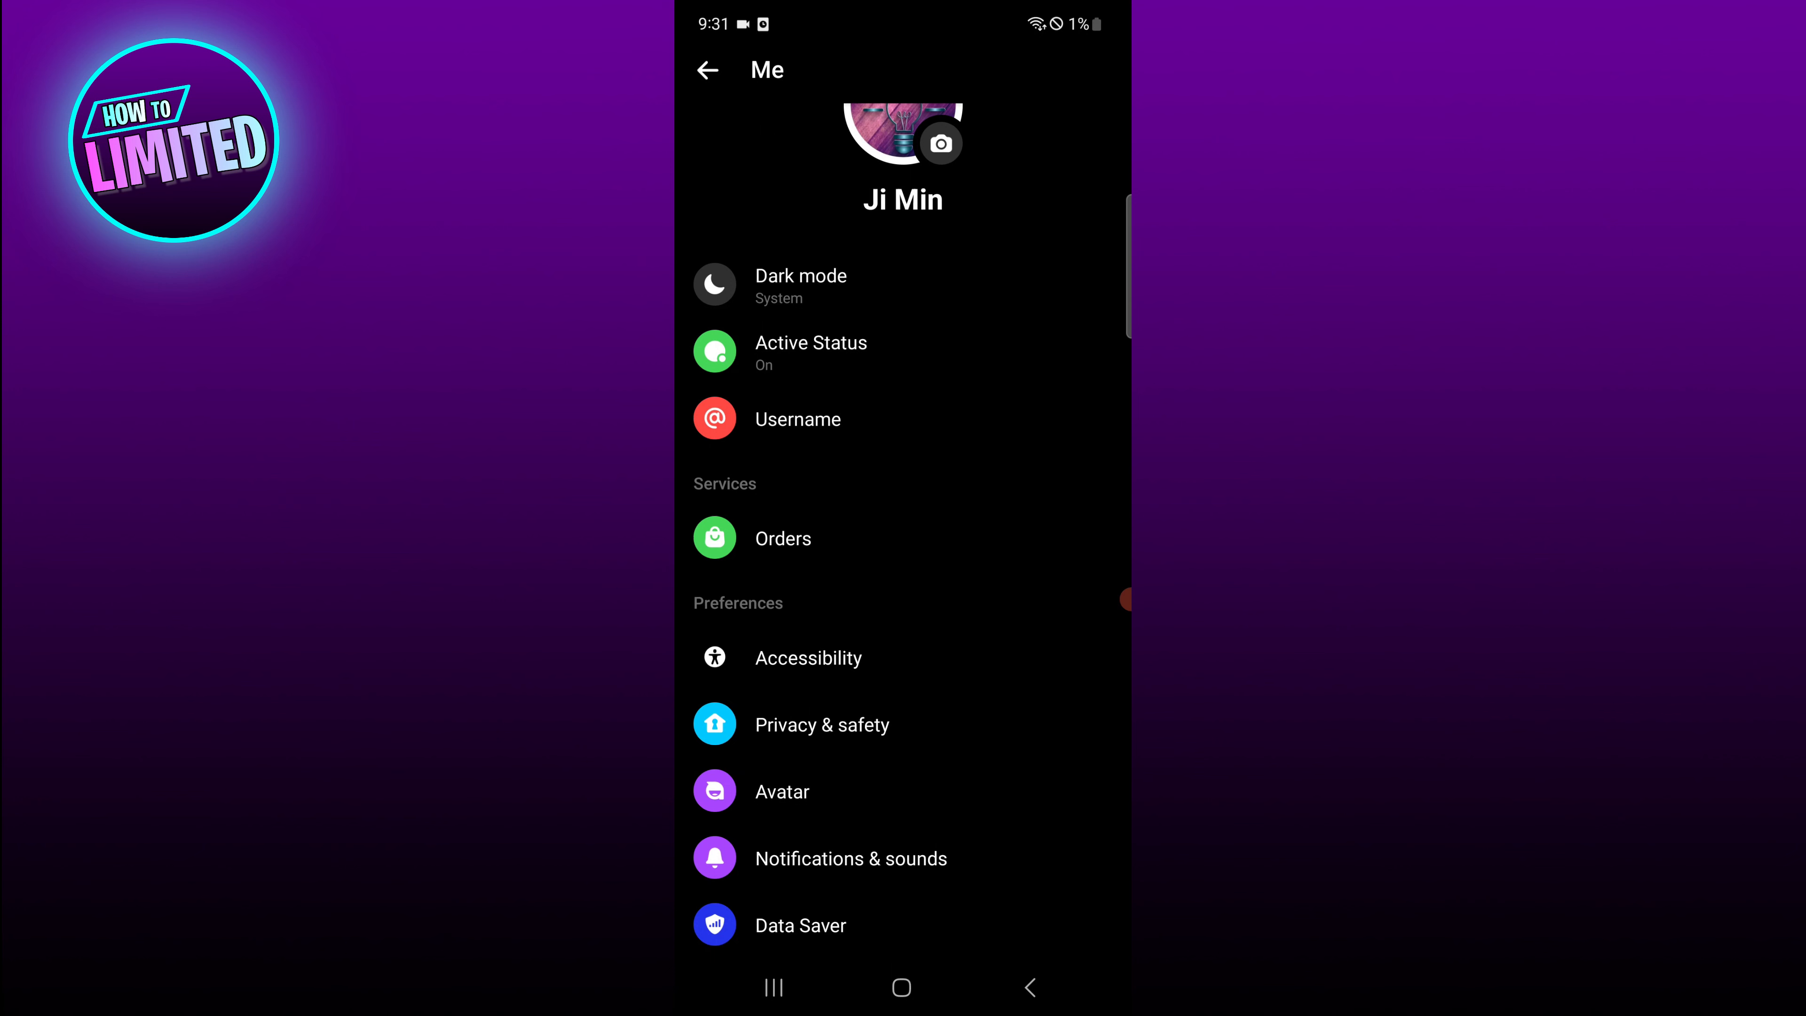
{"action": "left_click", "coordinate": [851, 857]}
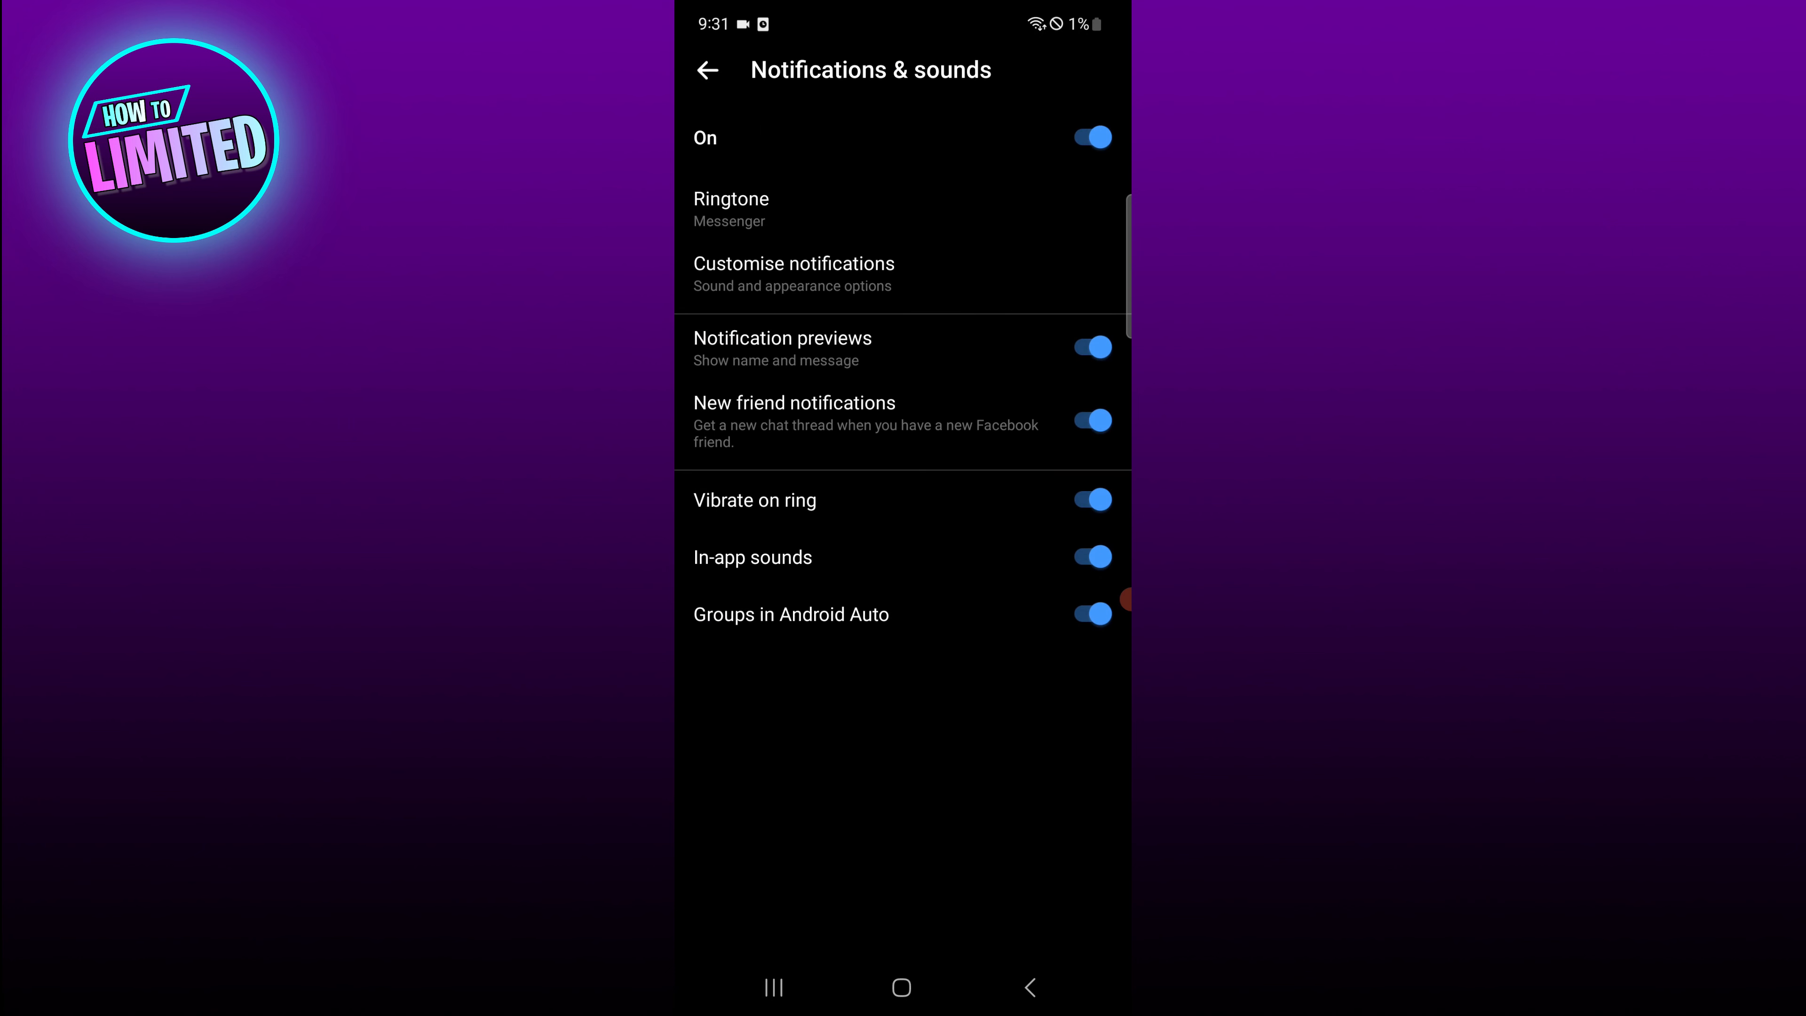